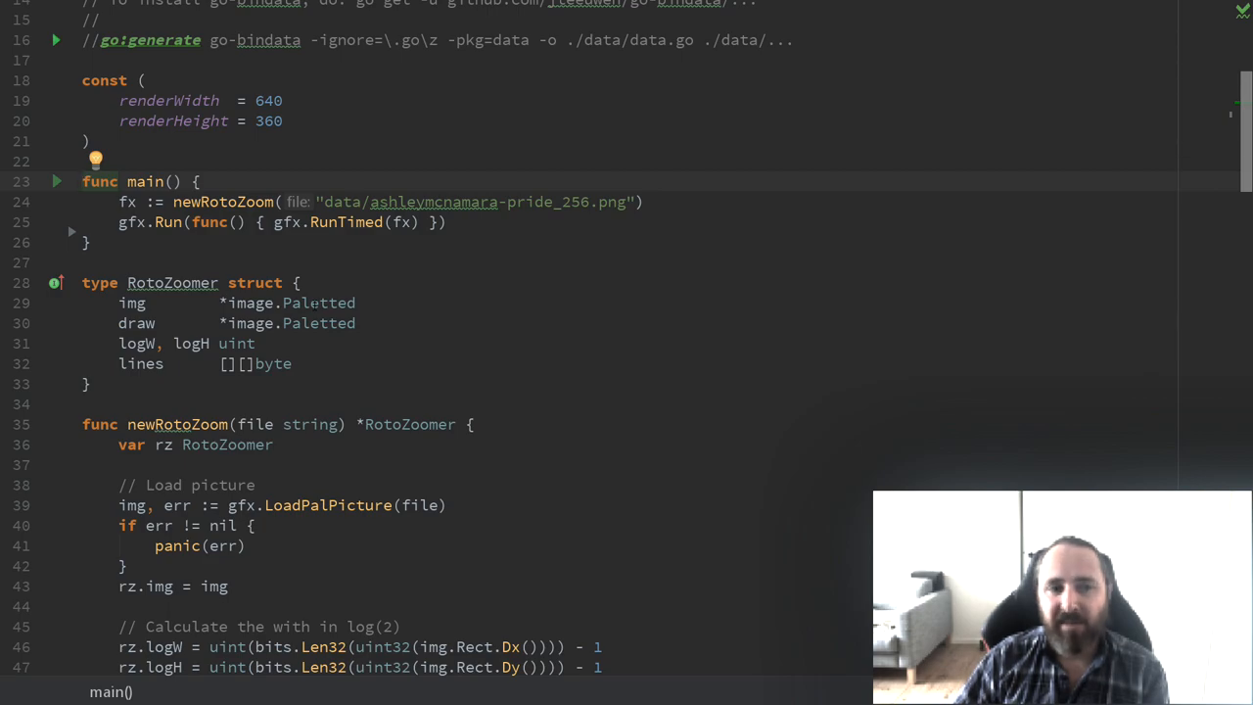
- Scroll past newRotoZoom until the Render method's rotation and scale code is visible
{"action": "scroll", "scroll_direction": "down", "scroll_amount": 3}
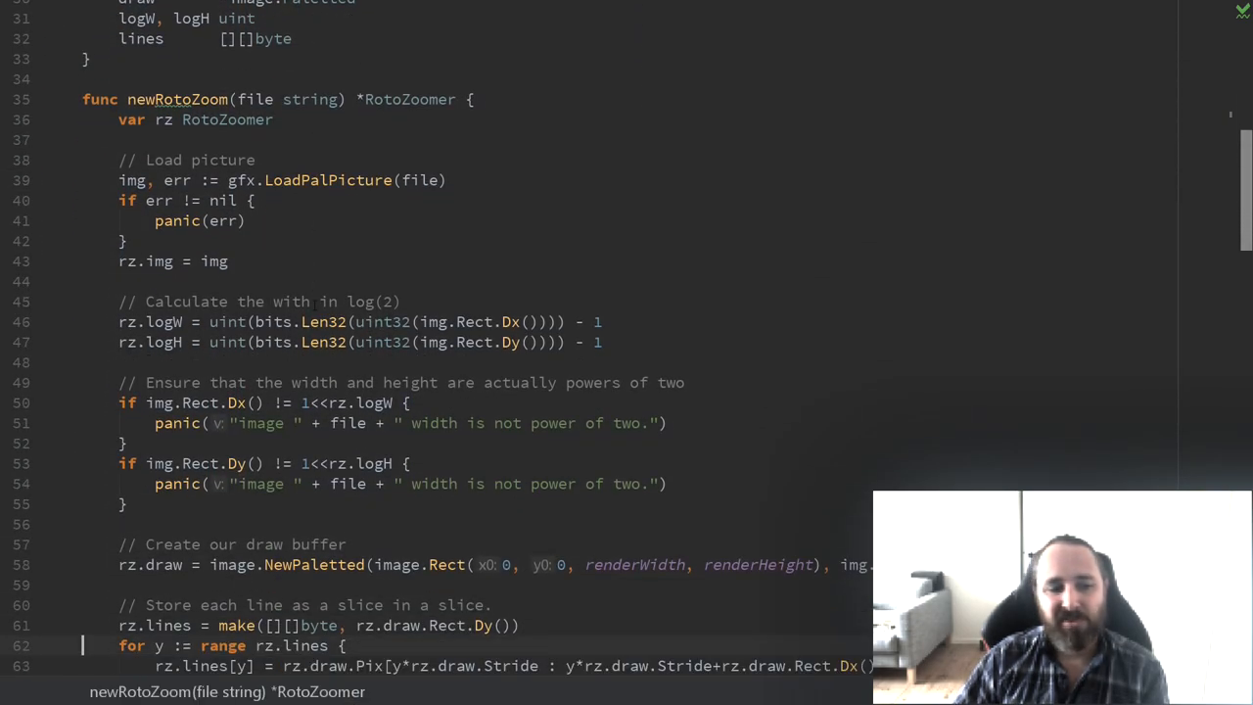
{"action": "scroll", "scroll_direction": "down", "scroll_amount": 3}
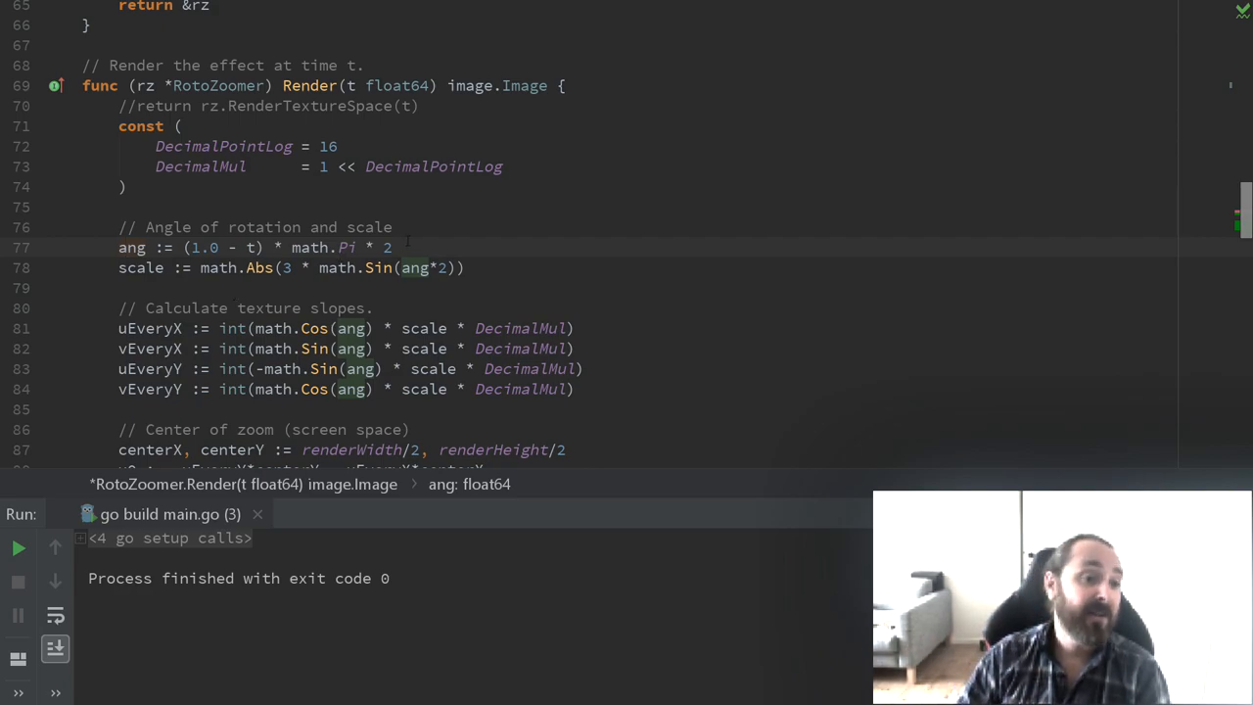
{"action": "double_click", "coordinate": [141, 267]}
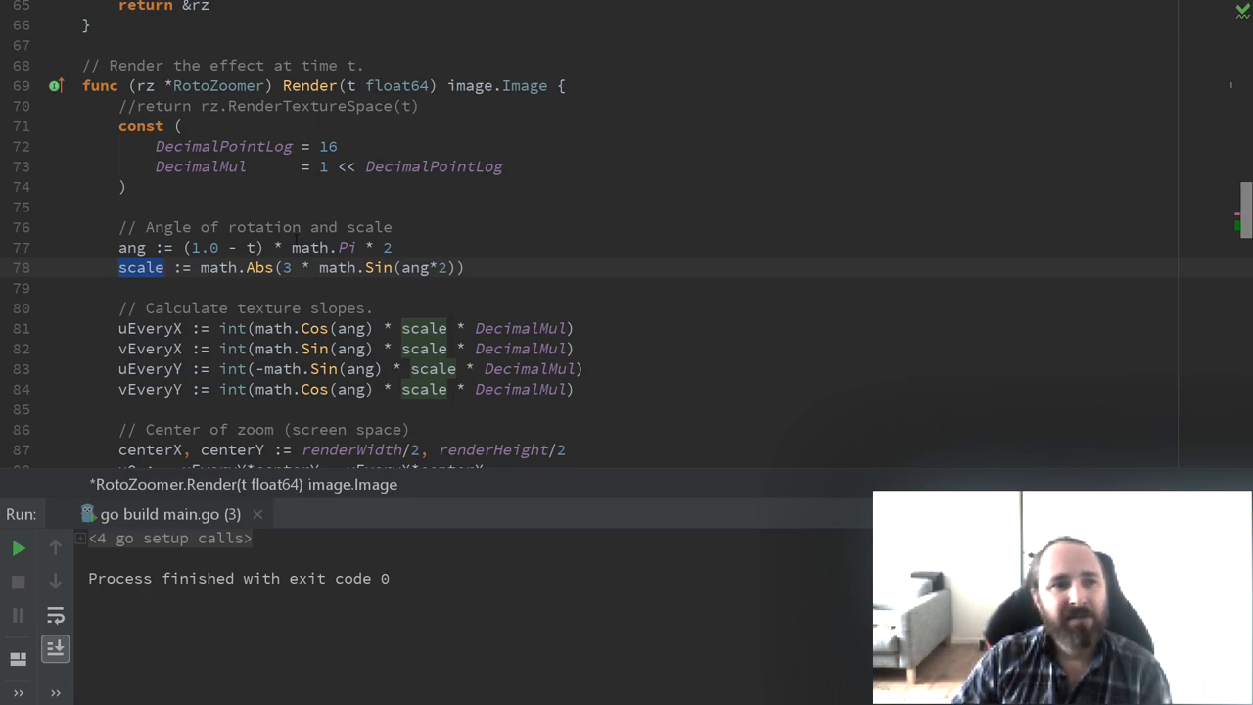
{"action": "left_click", "coordinate": [116, 86]}
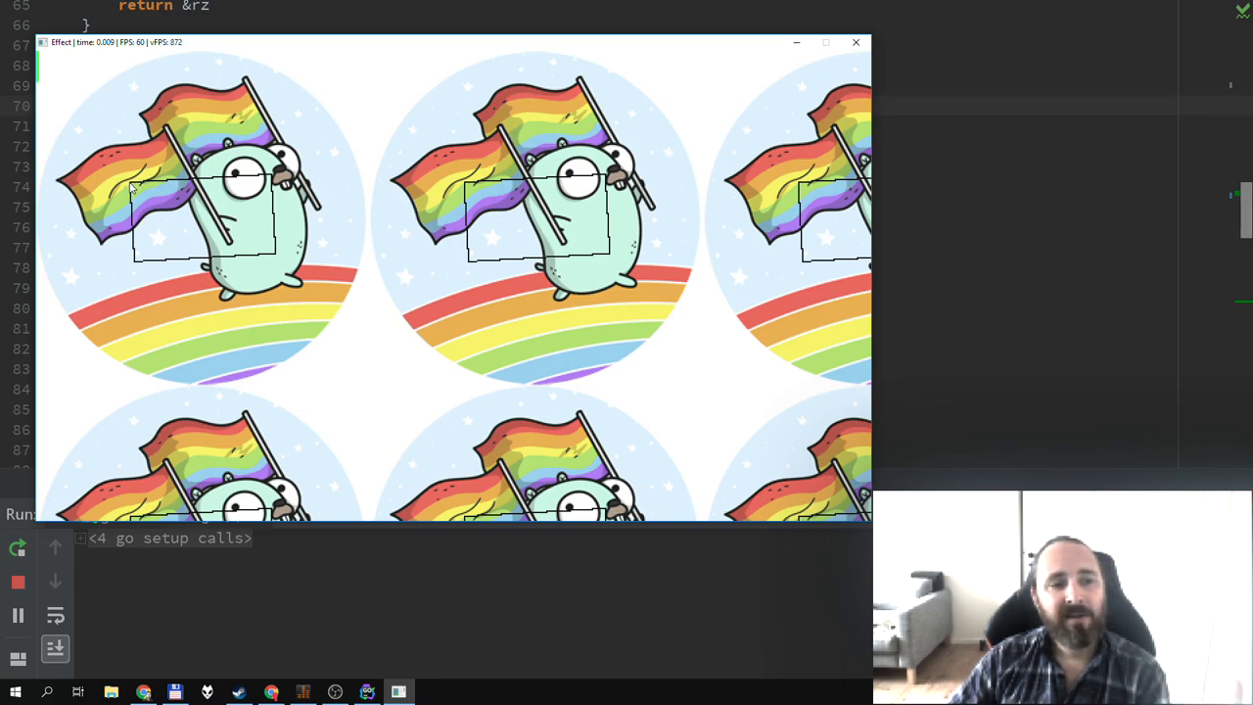
{"action": "mouse_move", "coordinate": [264, 215]}
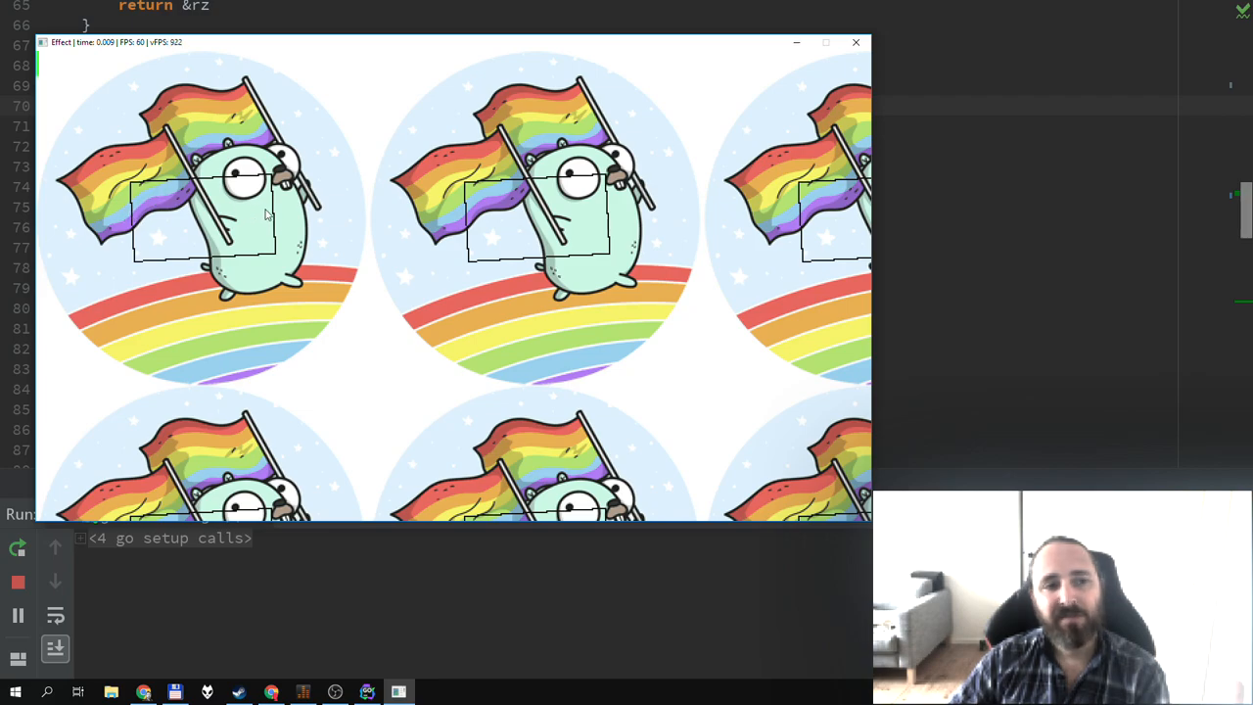
{"action": "mouse_move", "coordinate": [230, 215]}
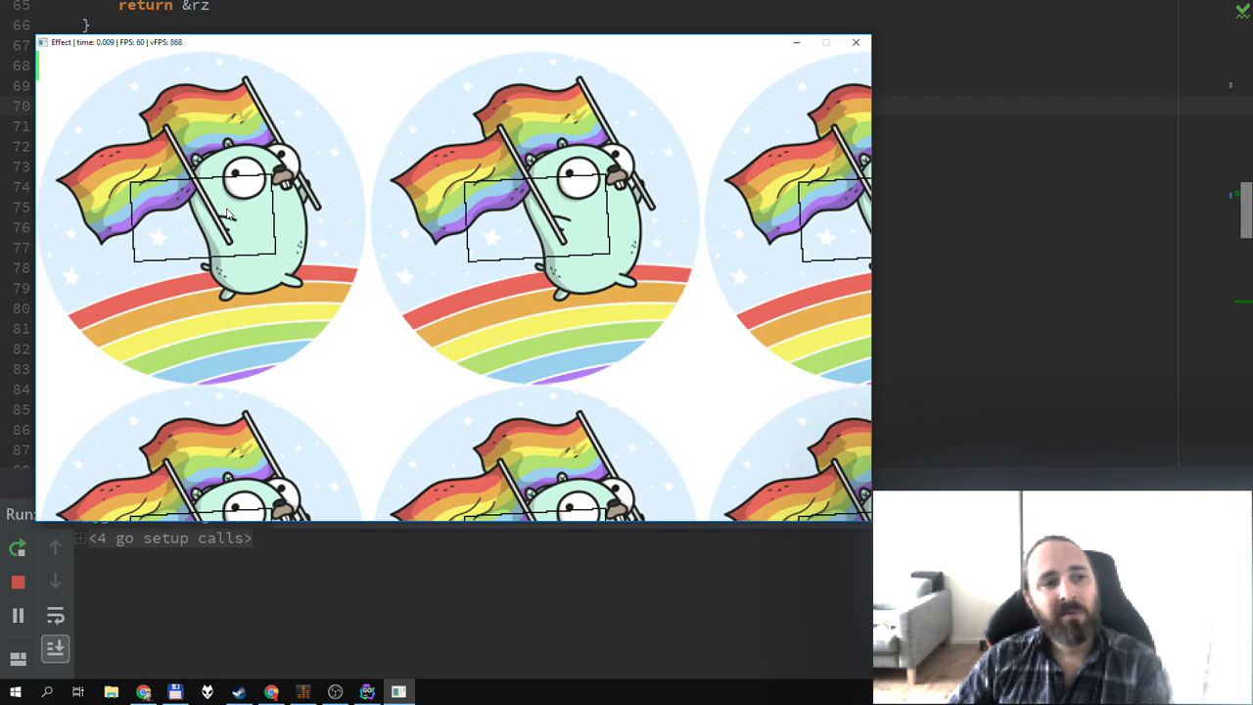
{"action": "mouse_move", "coordinate": [134, 191]}
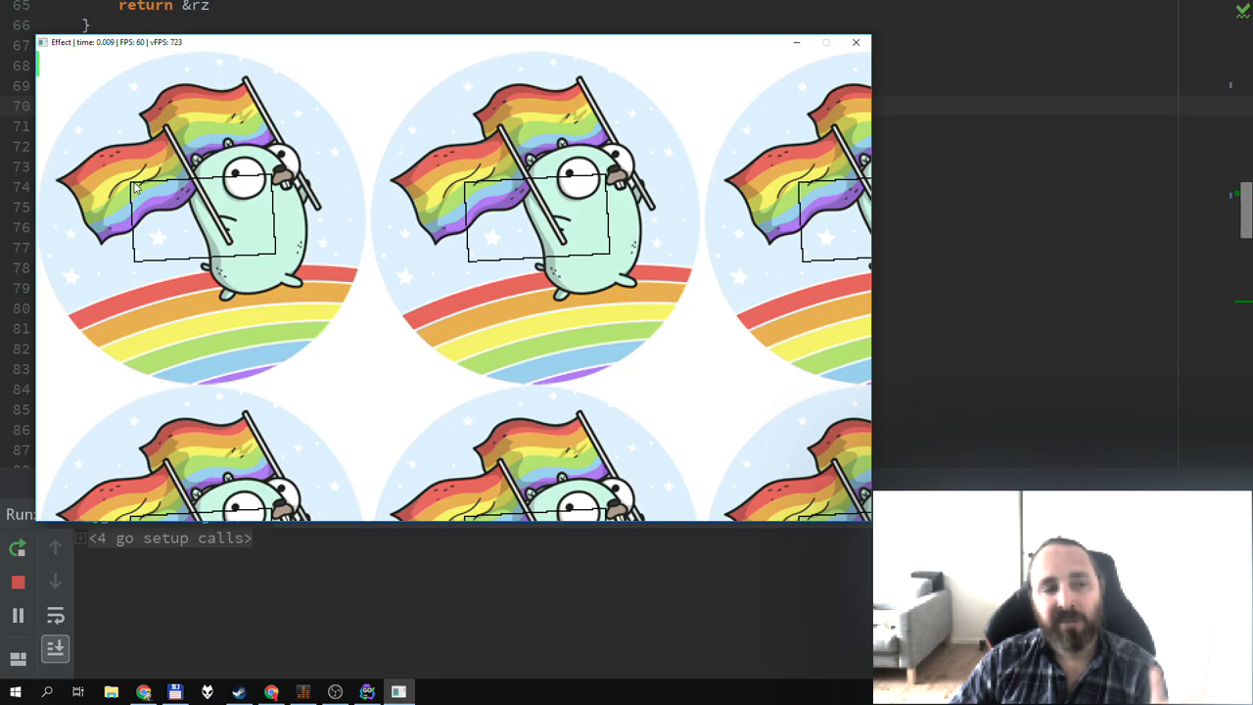
{"action": "mouse_move", "coordinate": [150, 193]}
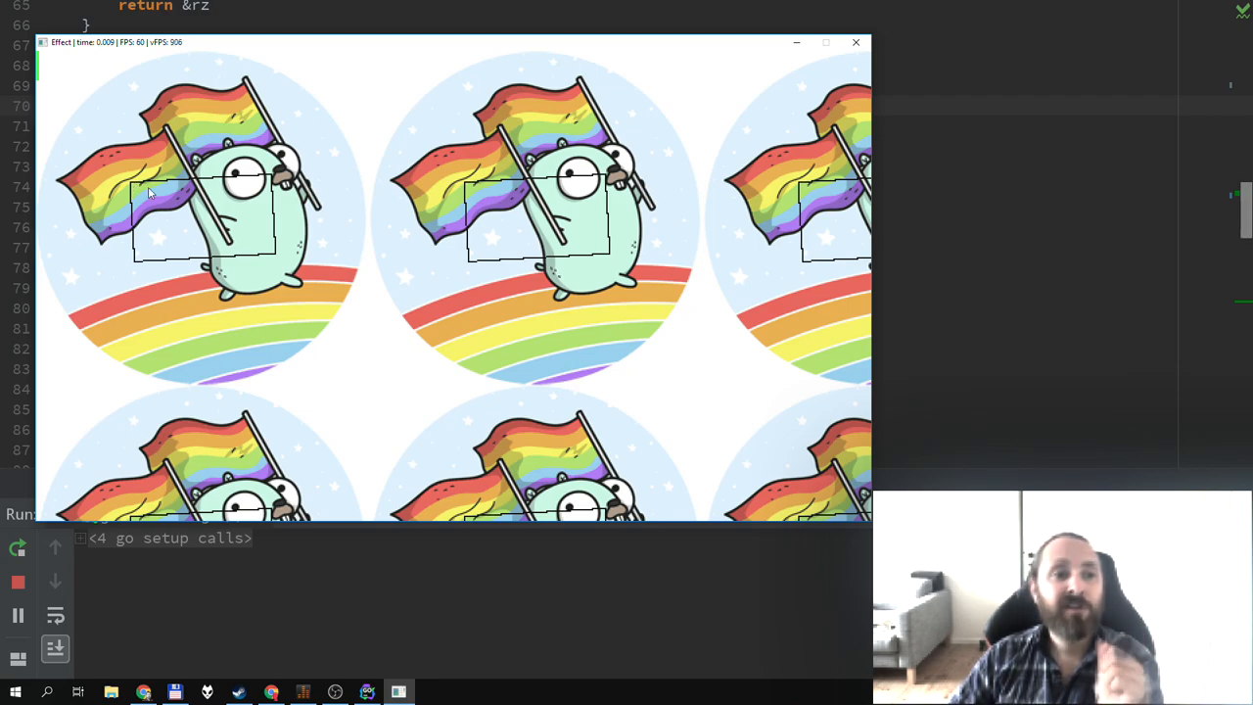
{"action": "mouse_move", "coordinate": [258, 183]}
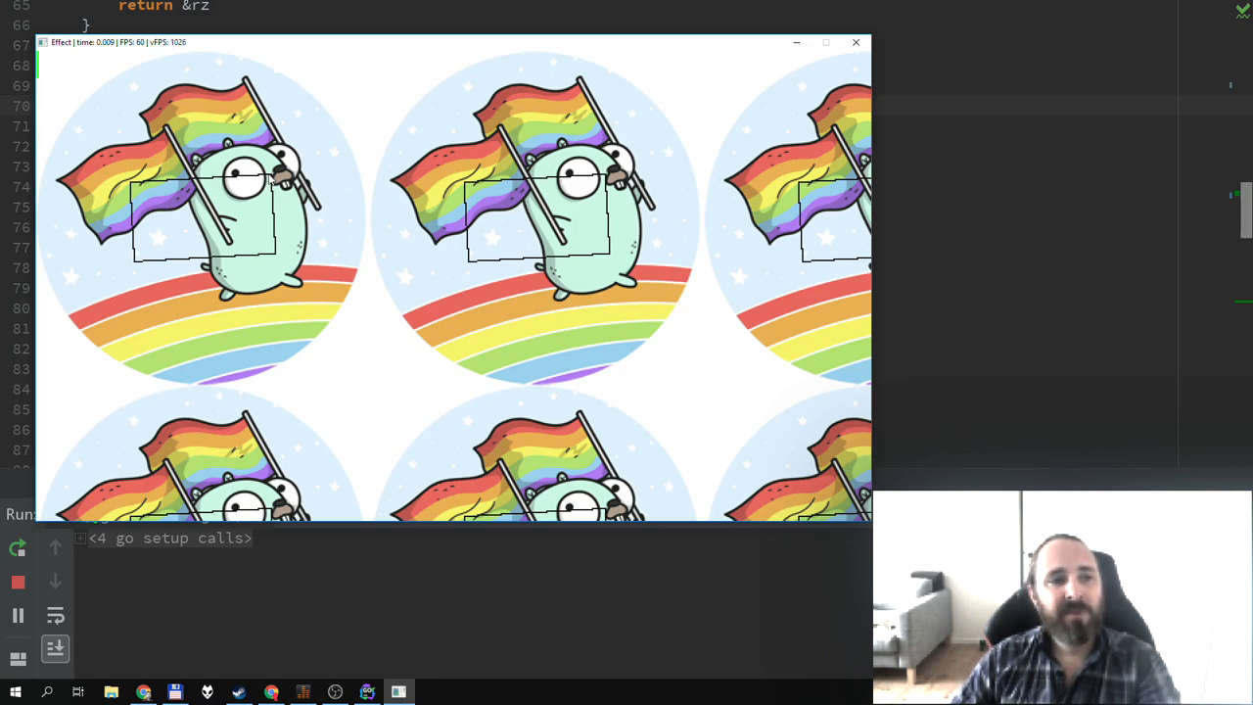
{"action": "mouse_move", "coordinate": [267, 193]}
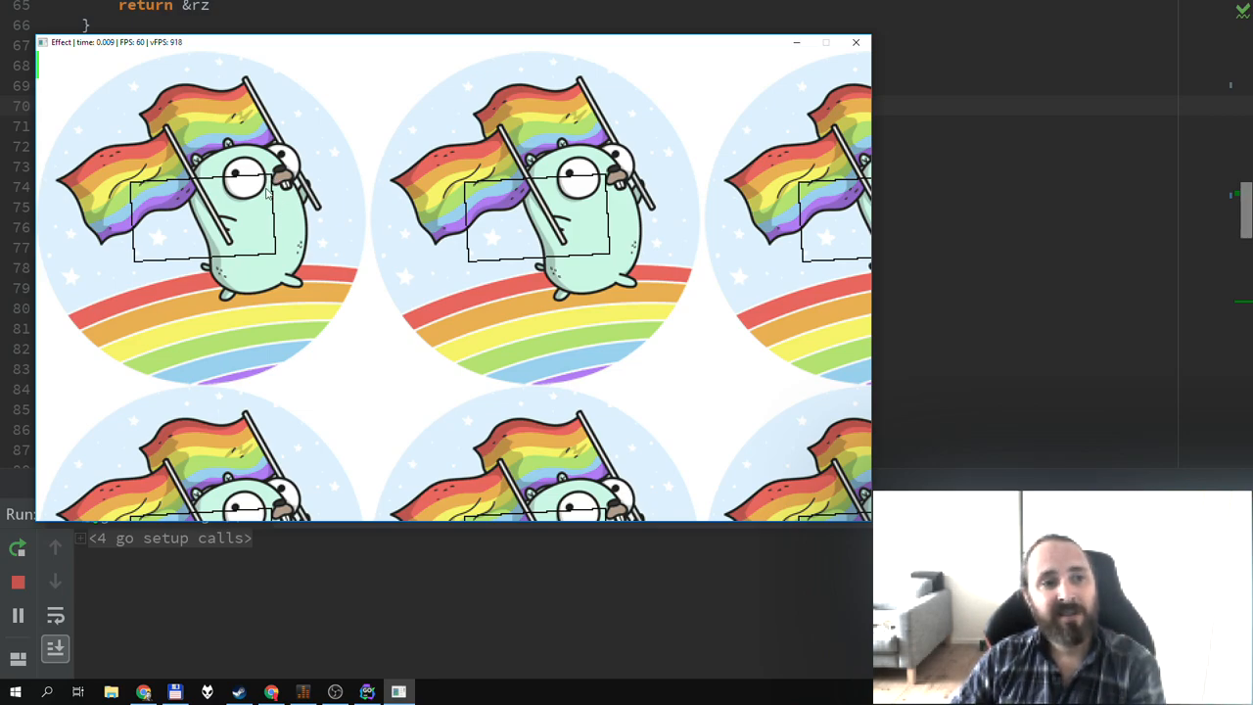
{"action": "mouse_move", "coordinate": [233, 246]}
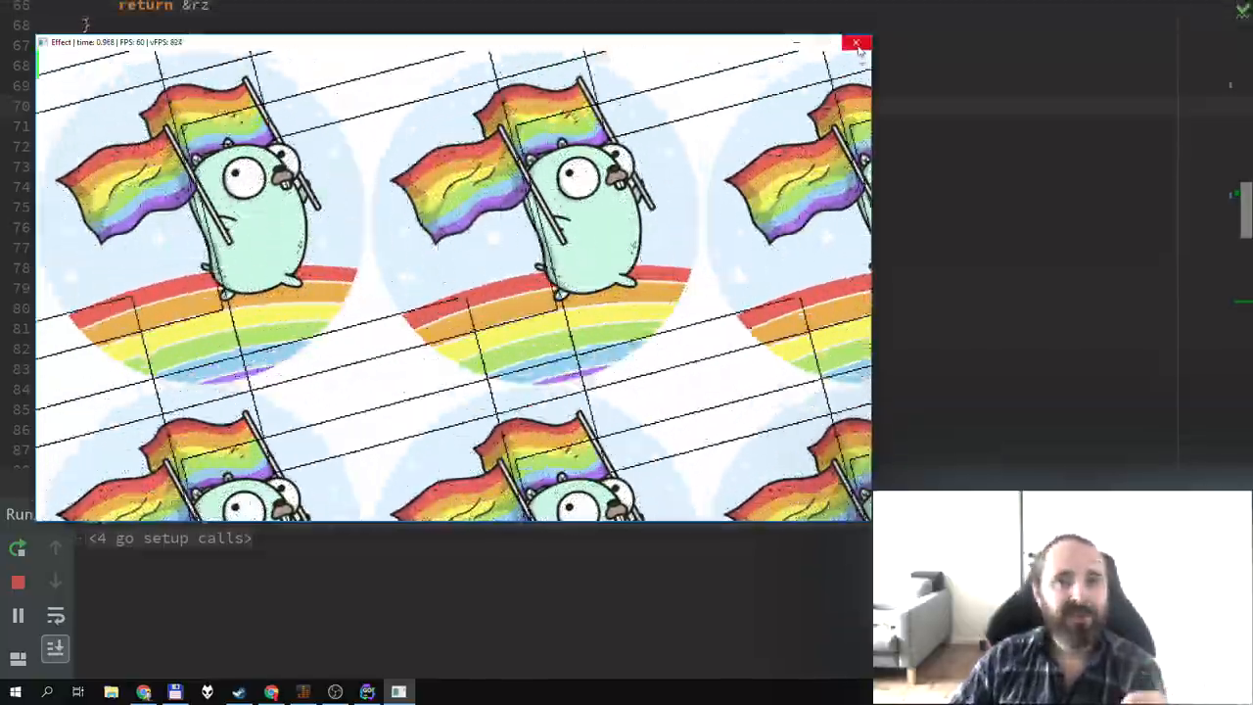
{"action": "left_click", "coordinate": [857, 43]}
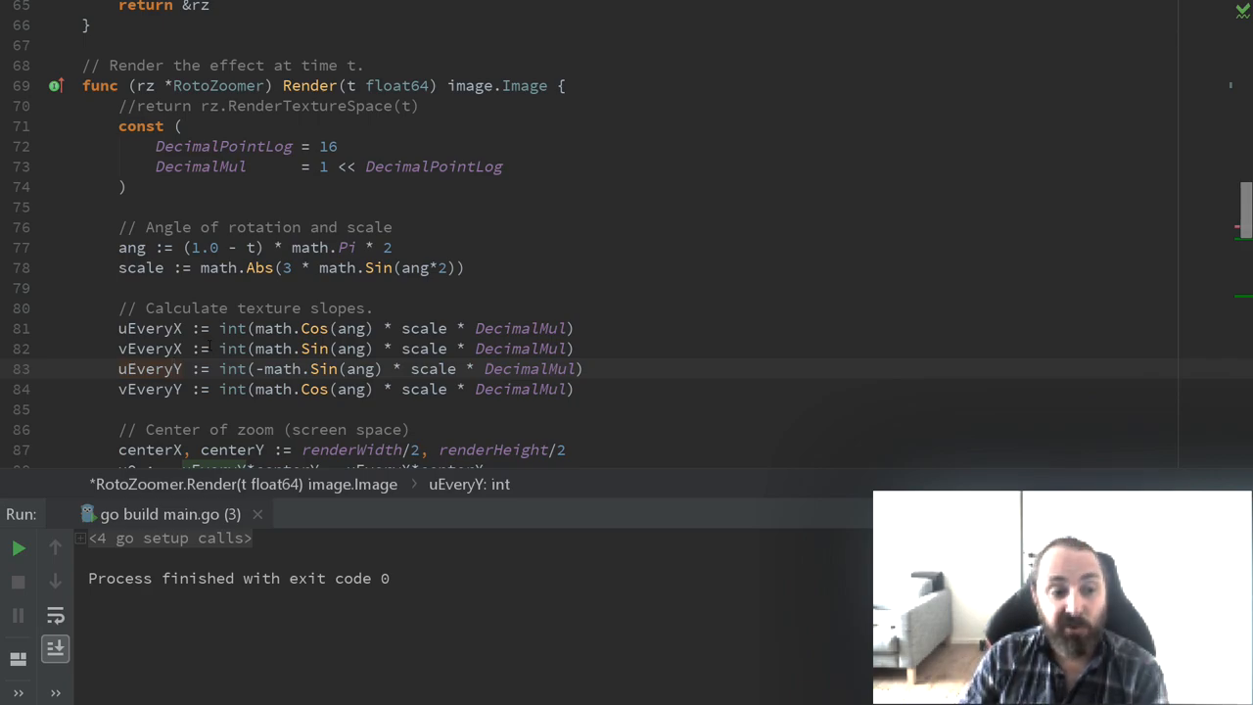
{"action": "left_click", "coordinate": [174, 388]}
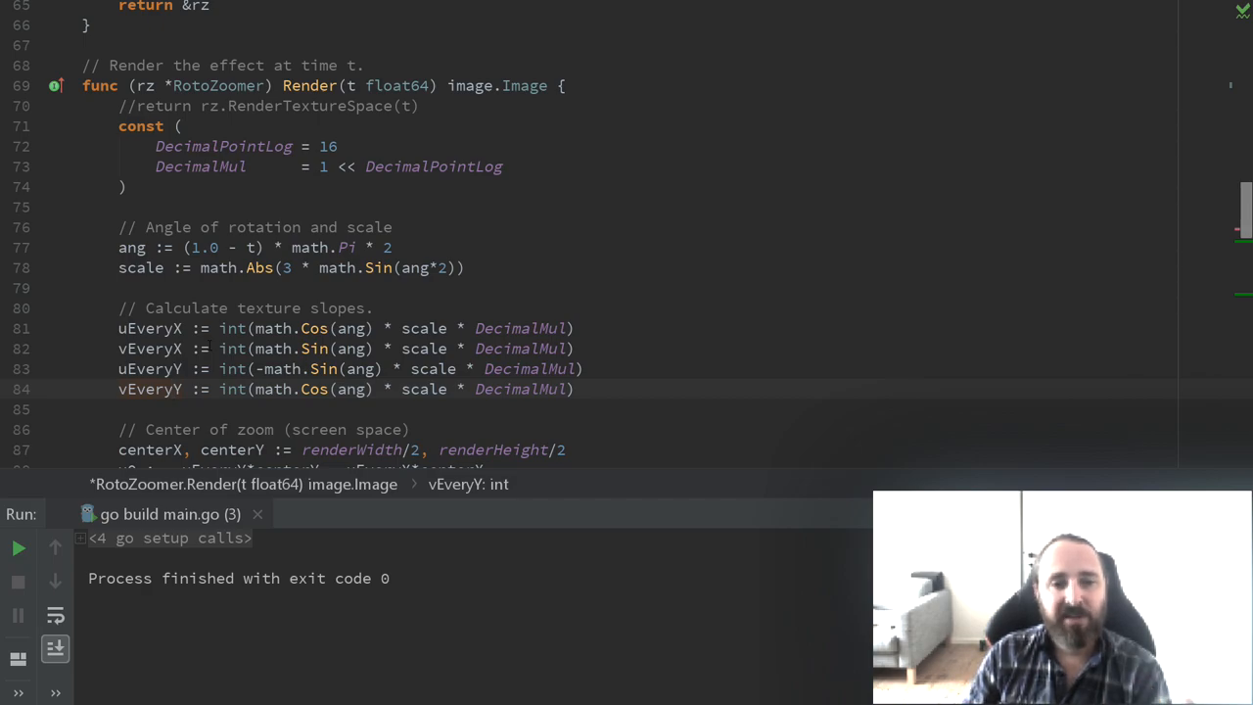
- Reveal the zoom-centre and texture-centre offset code and mark the v0 offset line
{"action": "scroll", "scroll_direction": "down", "scroll_amount": 3}
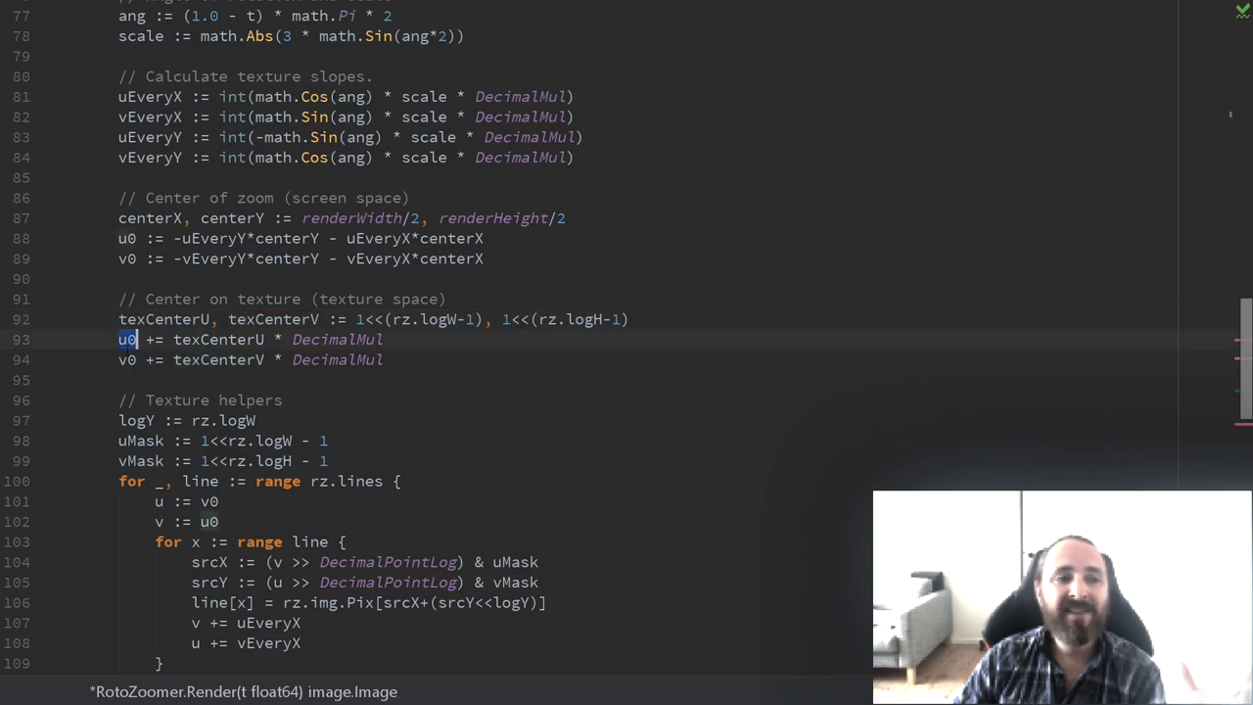
{"action": "left_click", "coordinate": [129, 359]}
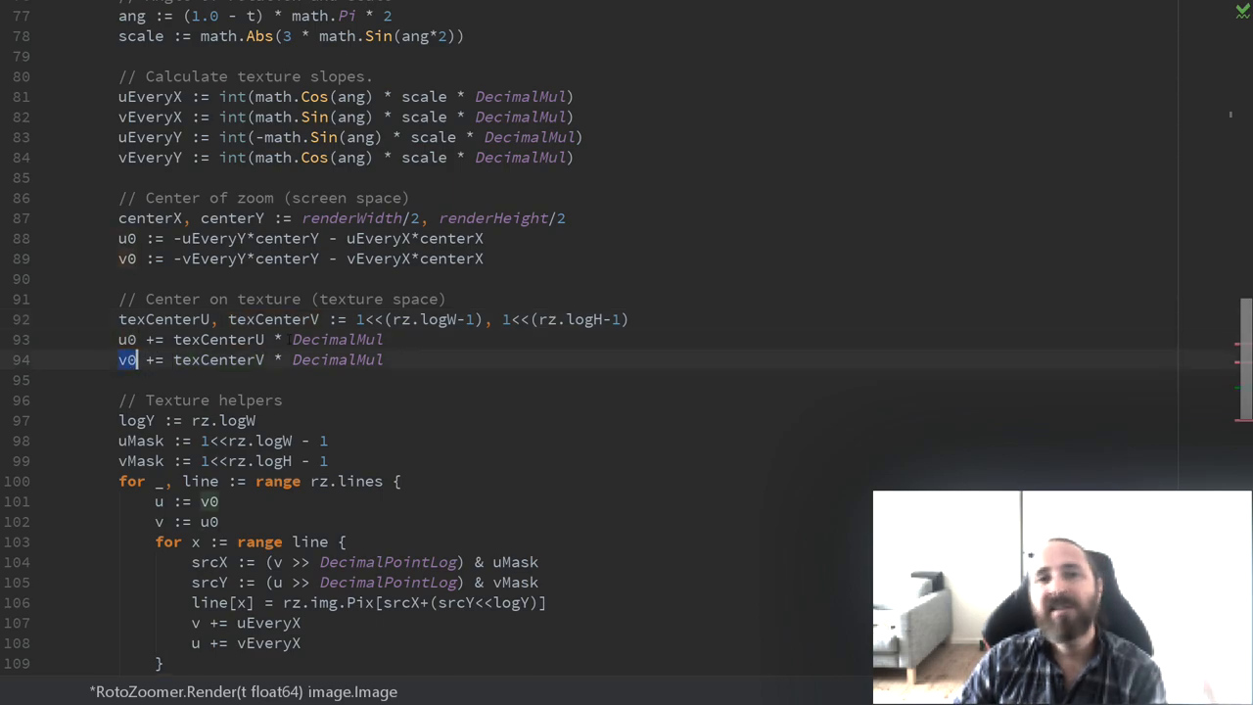
- Scroll down to Render's per-line texture loop with the u and v stepping code
{"action": "scroll", "scroll_direction": "down", "scroll_amount": 3}
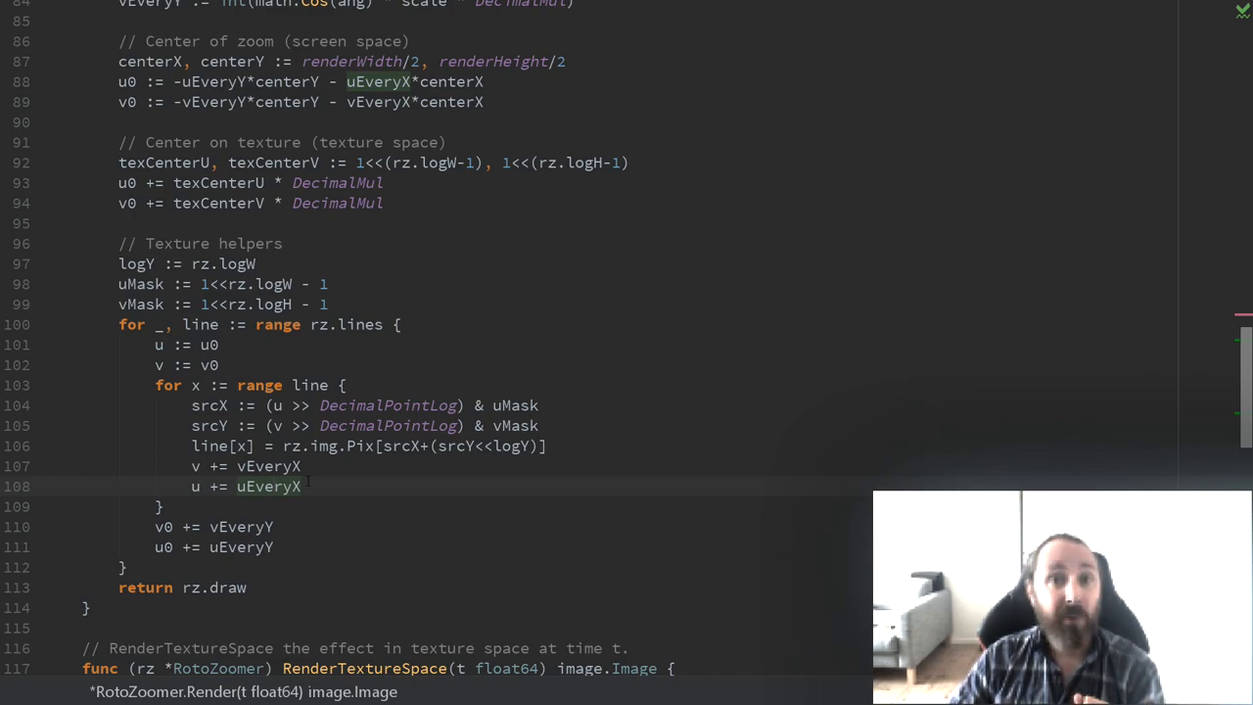
{"action": "scroll", "scroll_direction": "down", "scroll_amount": 3}
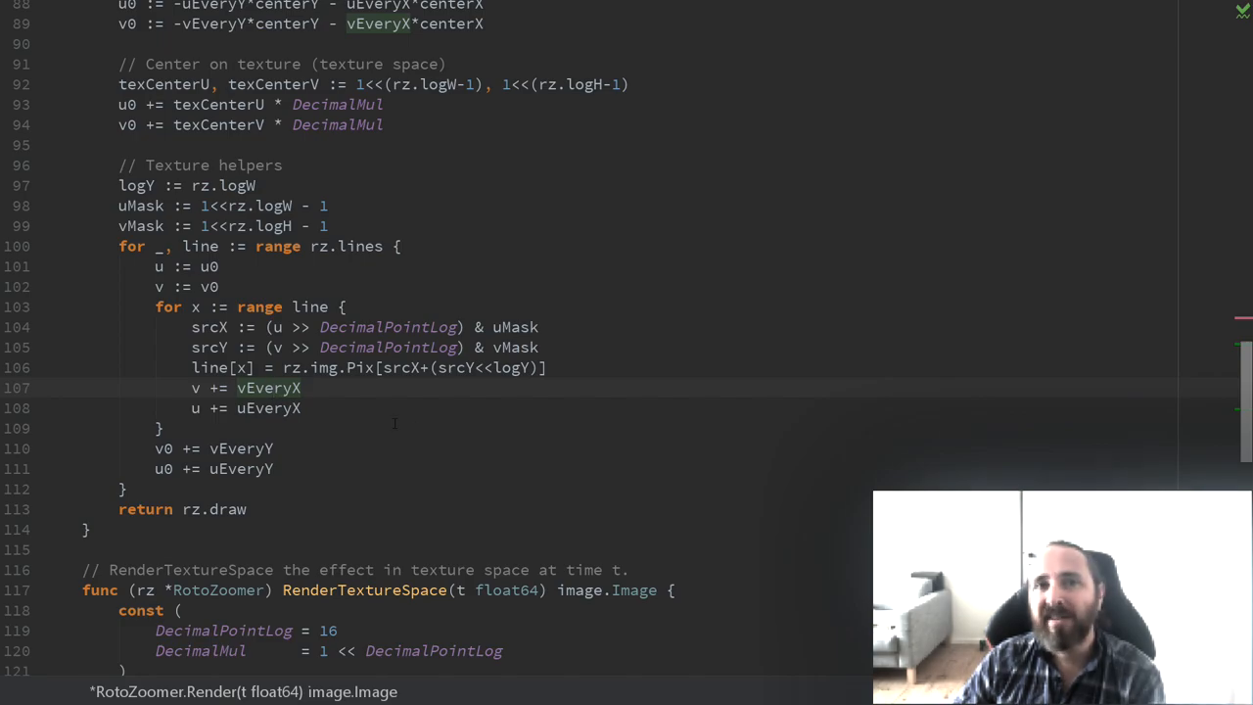
{"action": "scroll", "scroll_direction": "up", "scroll_amount": 3}
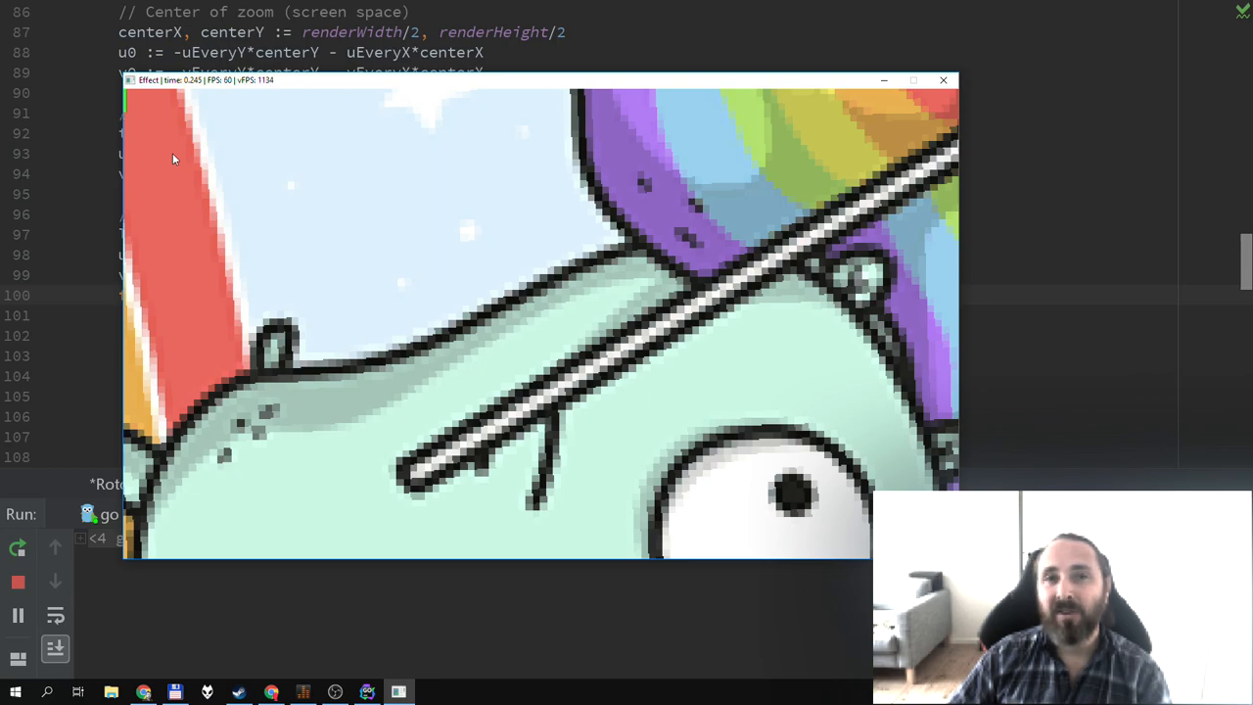
{"action": "mouse_move", "coordinate": [152, 162]}
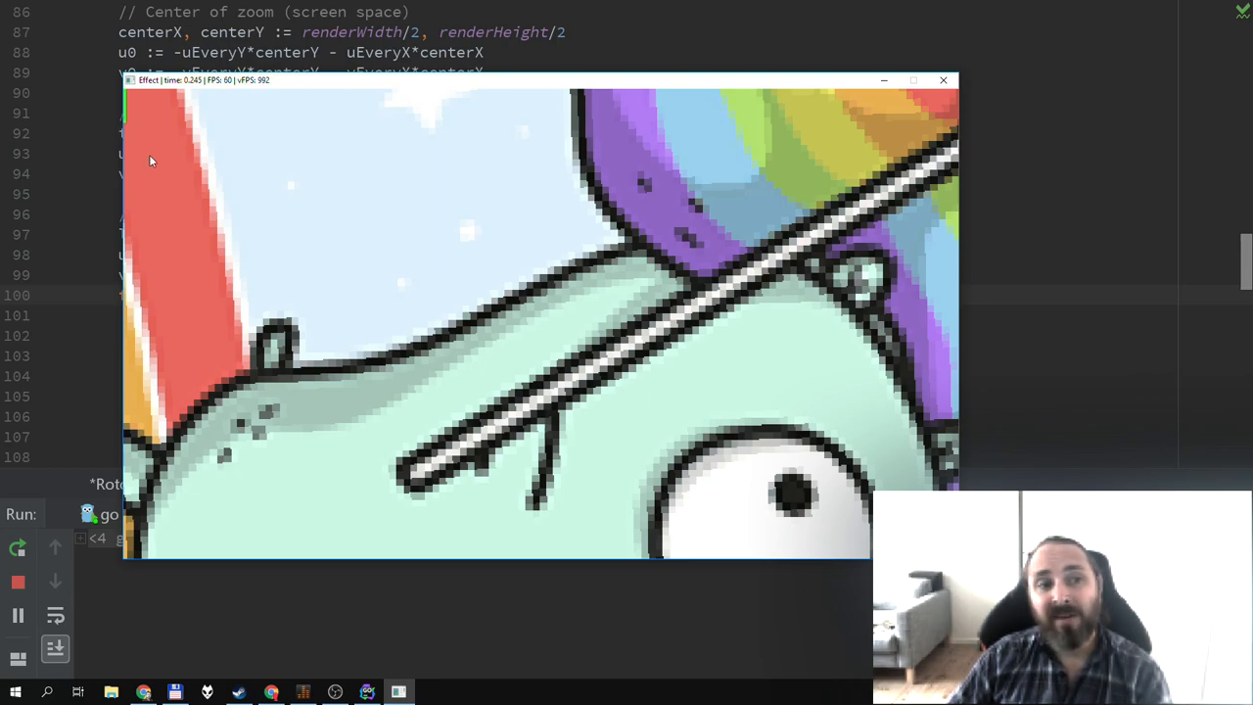
{"action": "mouse_move", "coordinate": [142, 134]}
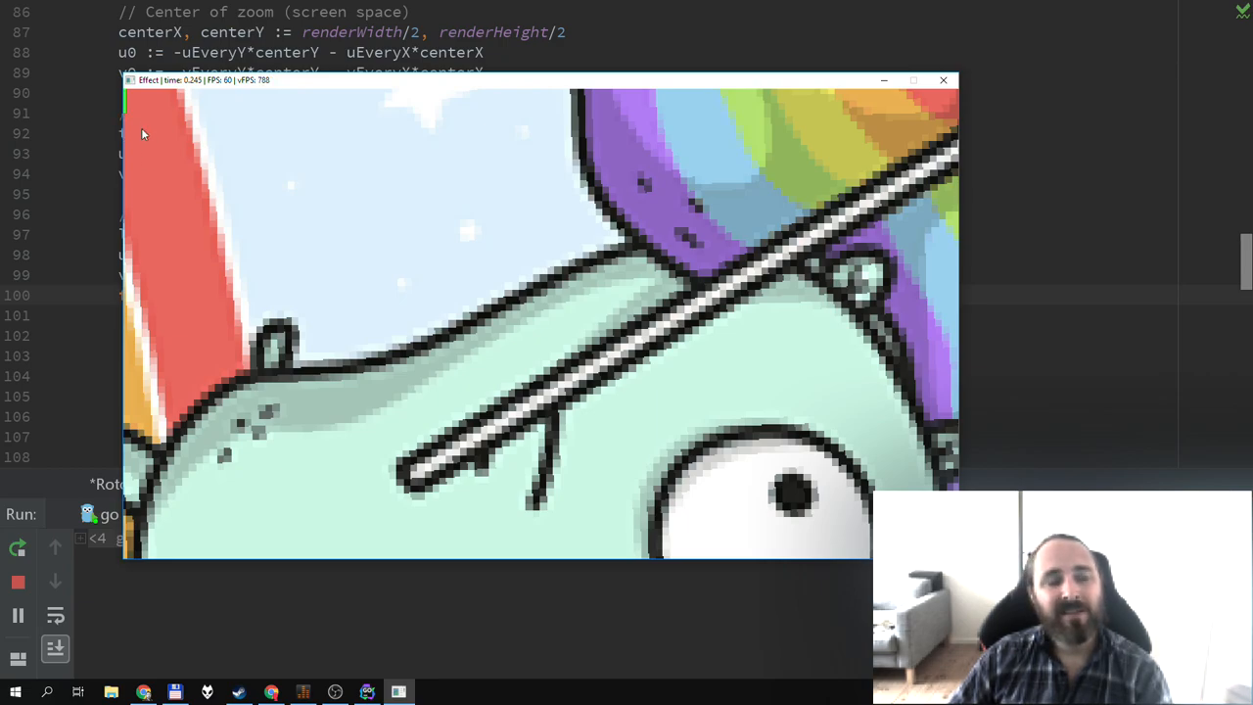
{"action": "mouse_move", "coordinate": [130, 150]}
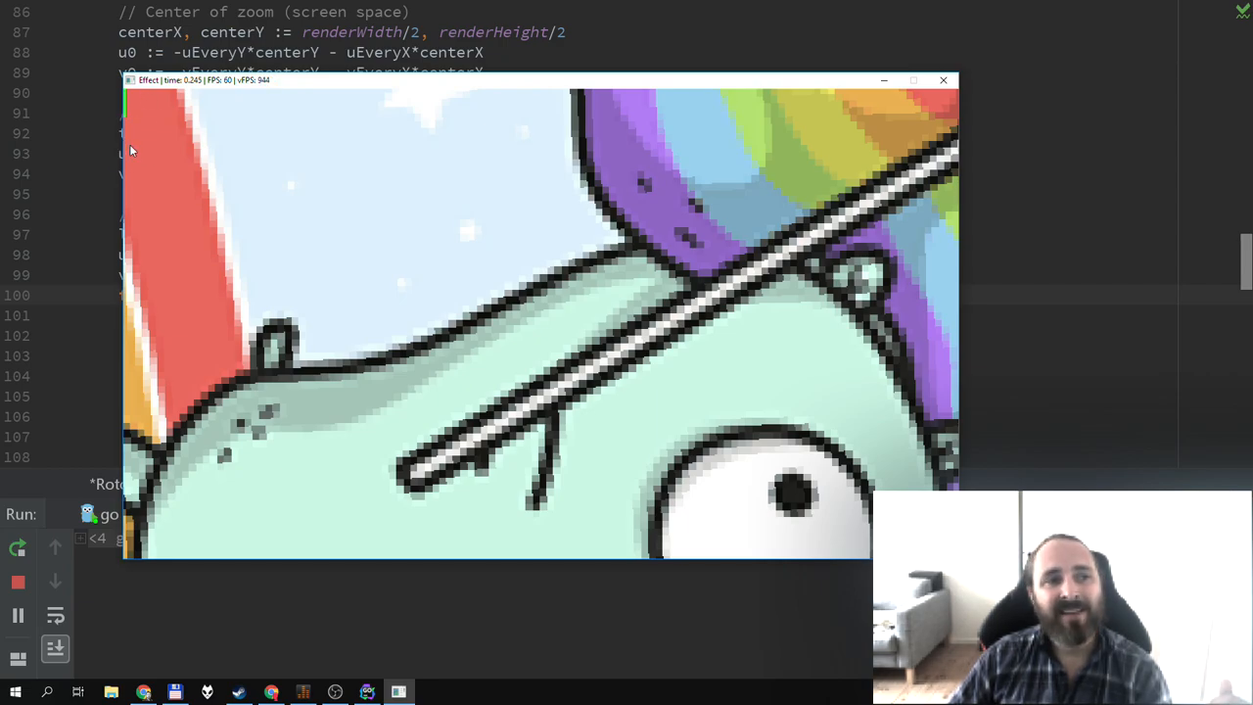
{"action": "mouse_move", "coordinate": [149, 167]}
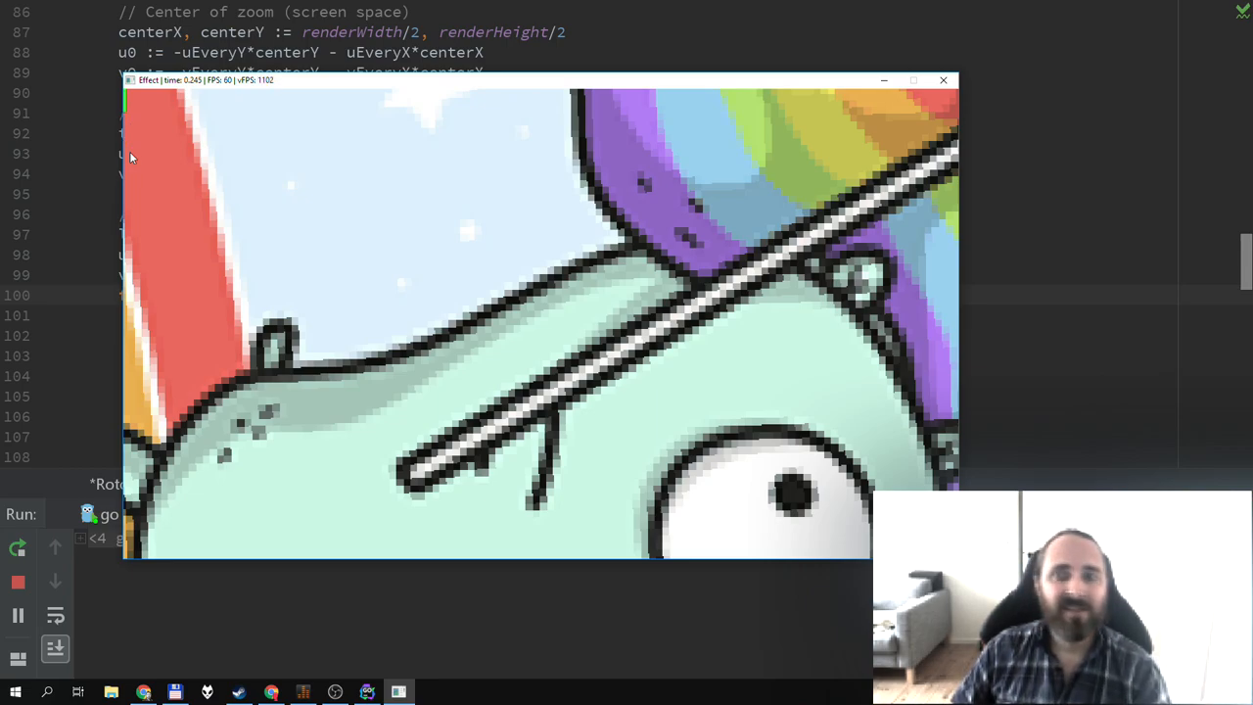
{"action": "mouse_move", "coordinate": [188, 174]}
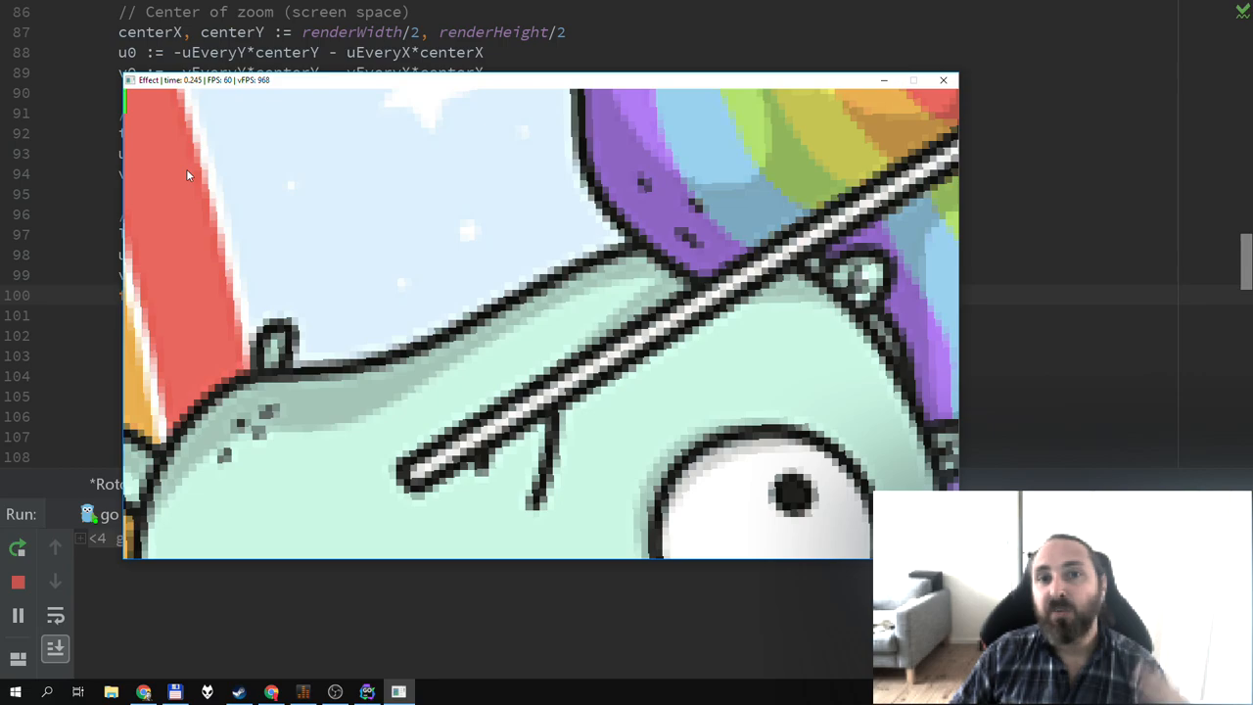